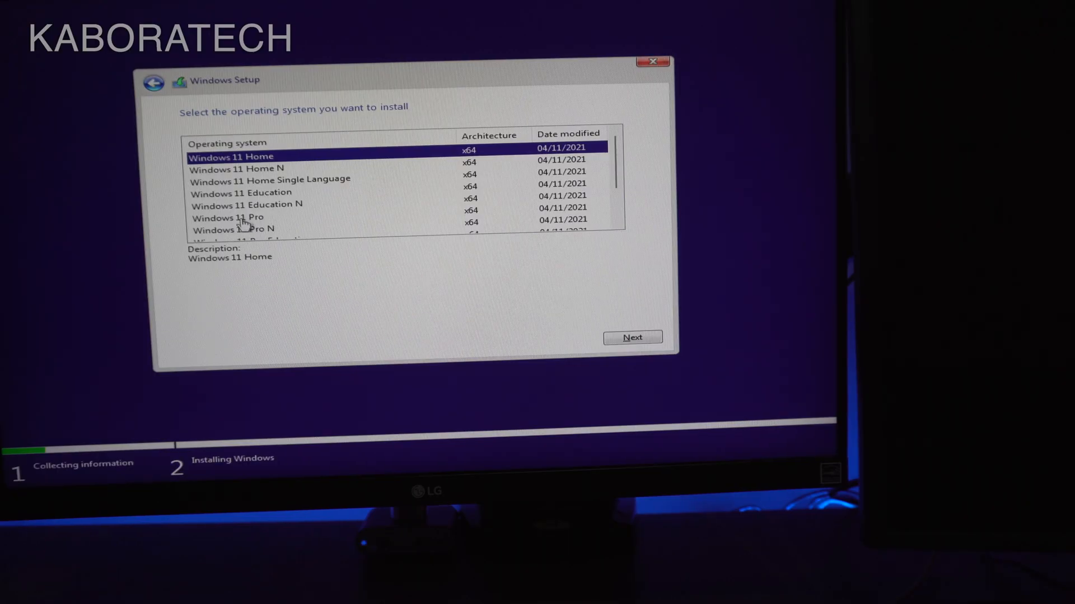
Step: Select Windows 11 Pro from the edition list and advance to the install location page
scroll(down, 3)
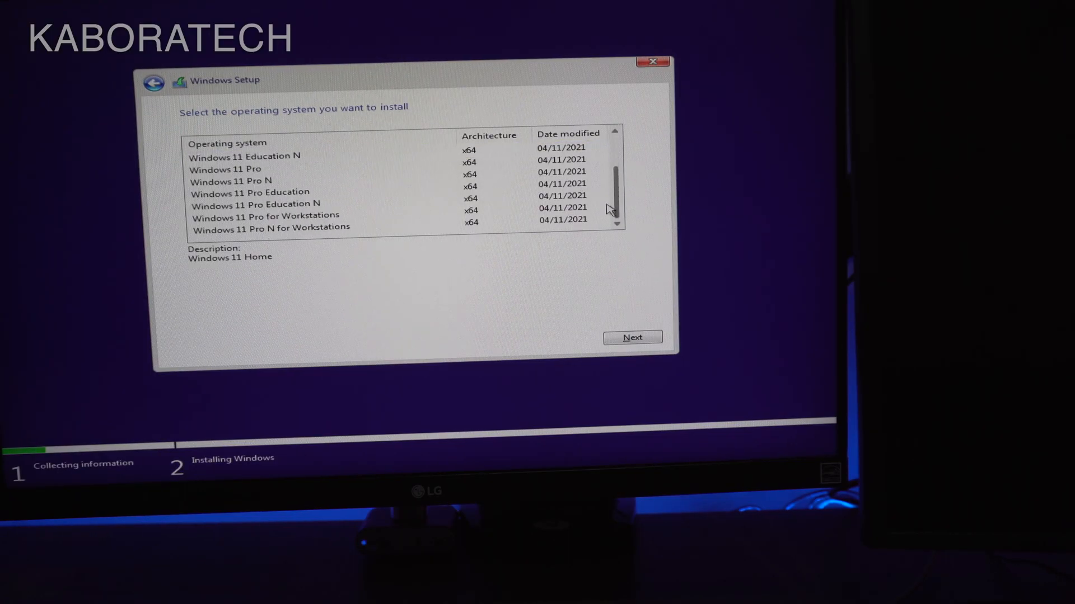
click(240, 169)
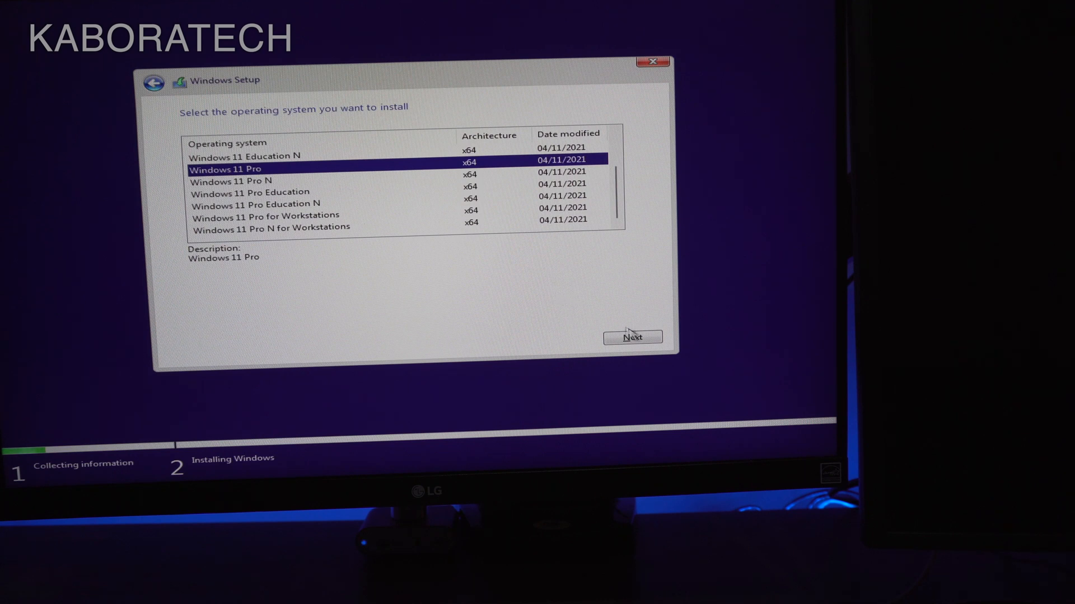
click(631, 337)
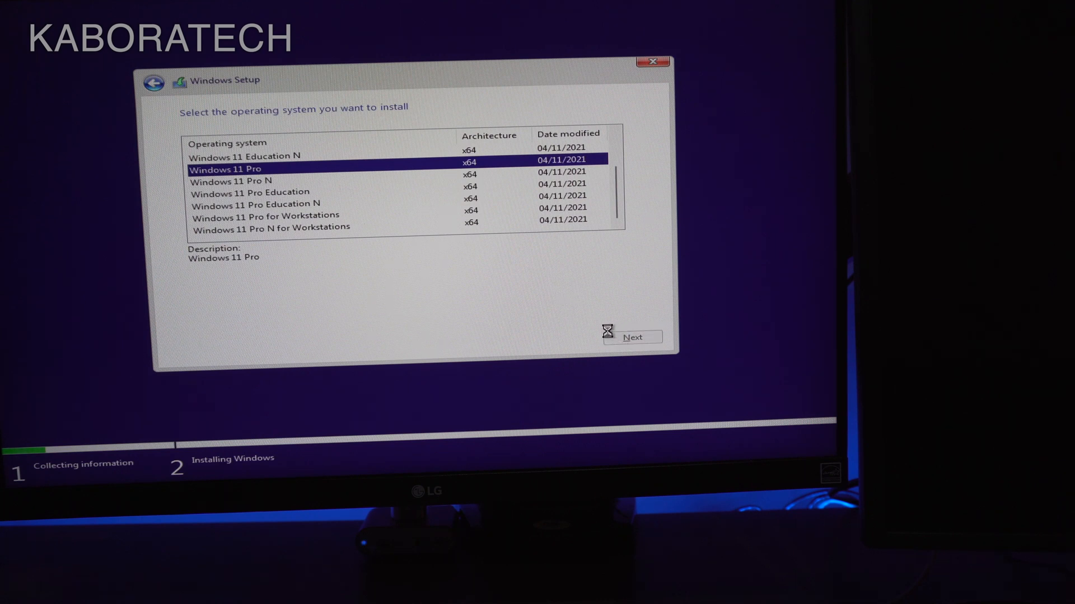
click(631, 336)
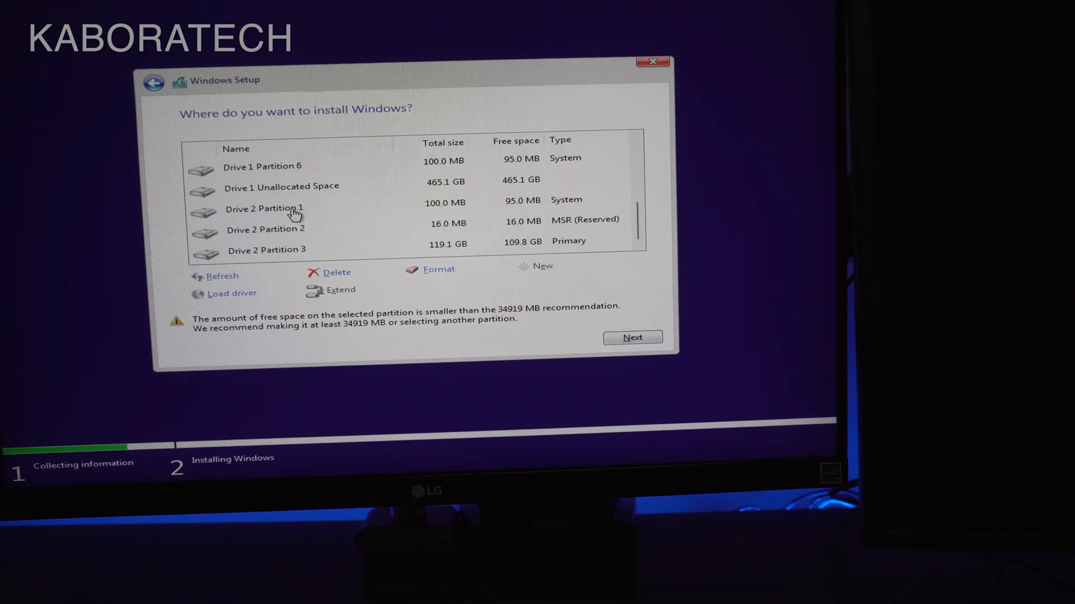
Step: Delete the old partitions on Drive 2, including the 16 MB reserved partition
click(275, 166)
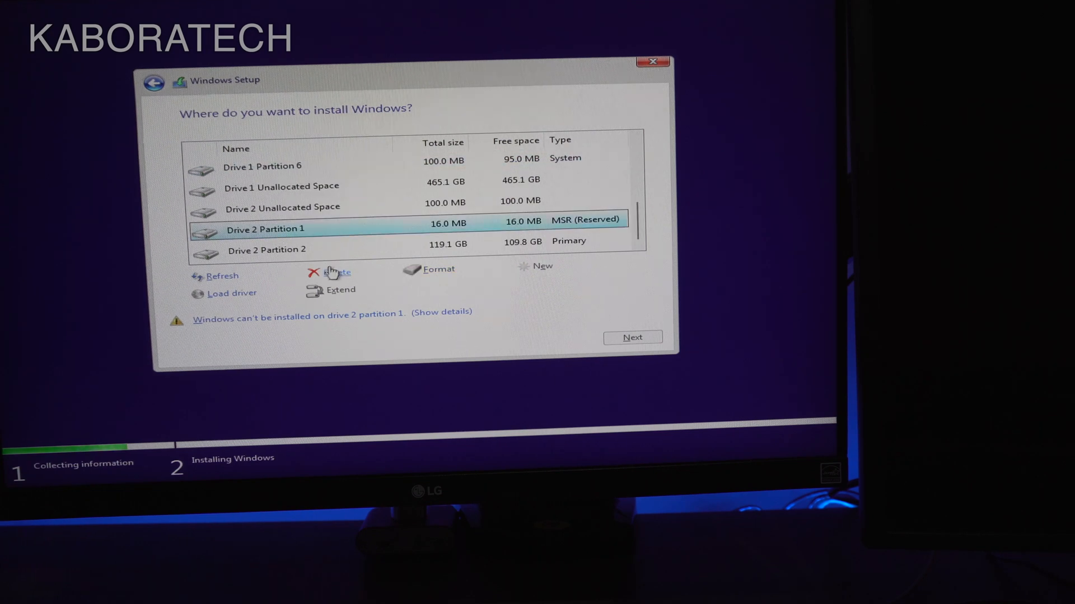
click(336, 272)
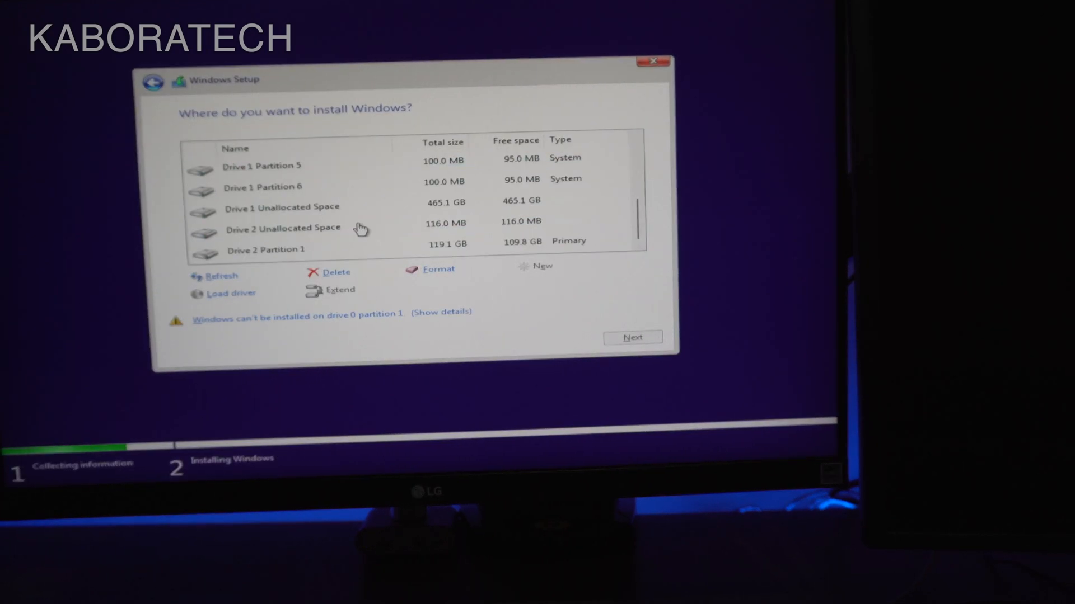
click(337, 272)
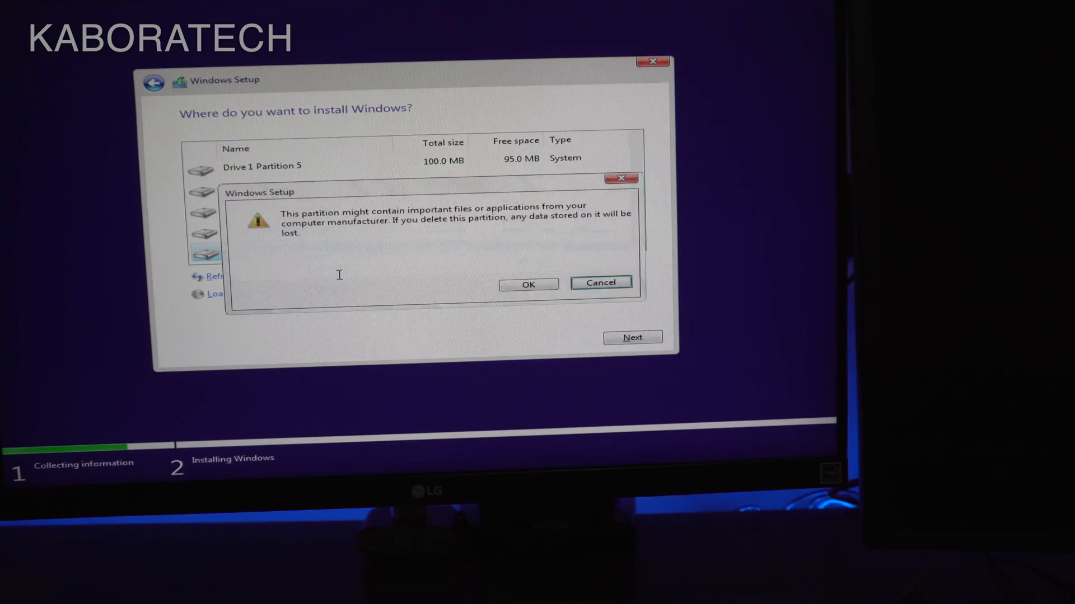
click(528, 284)
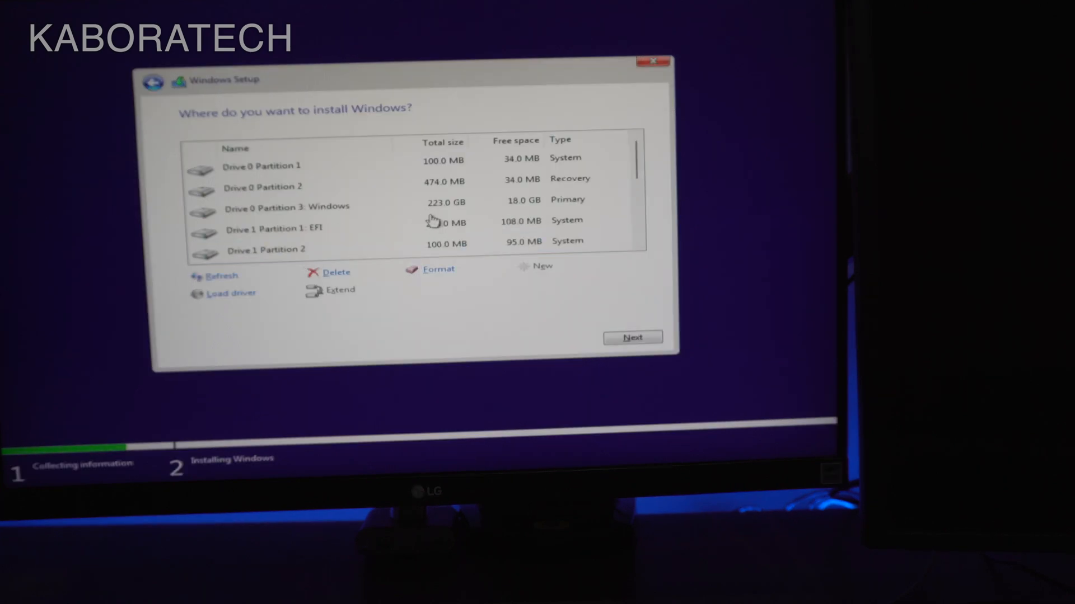
Step: Create a new partition from free space, accepting extra system partitions, leaving 119.1 GB primary
click(631, 337)
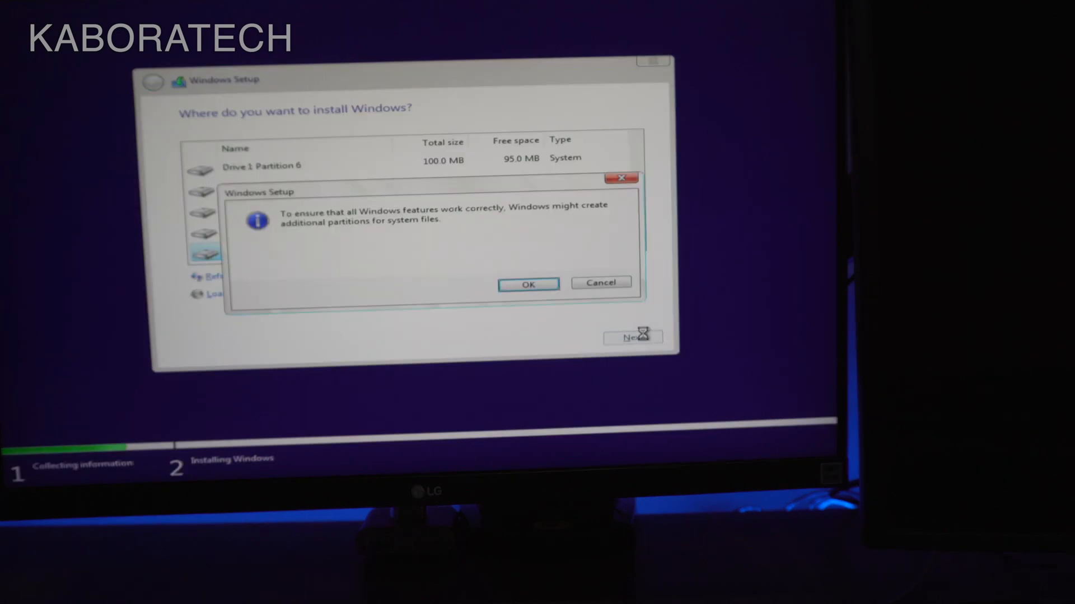
click(528, 284)
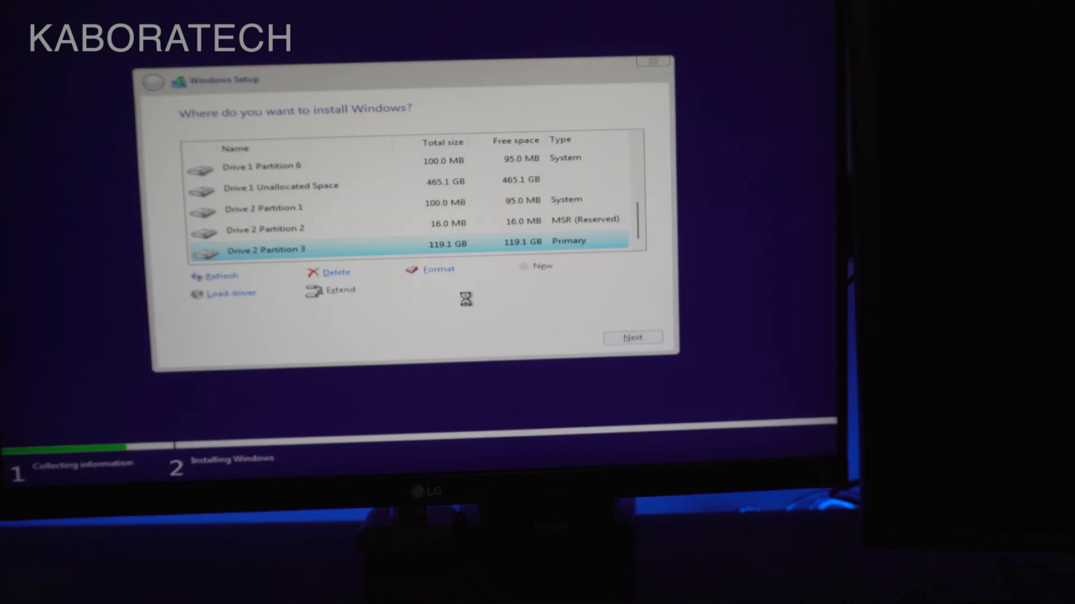
click(631, 337)
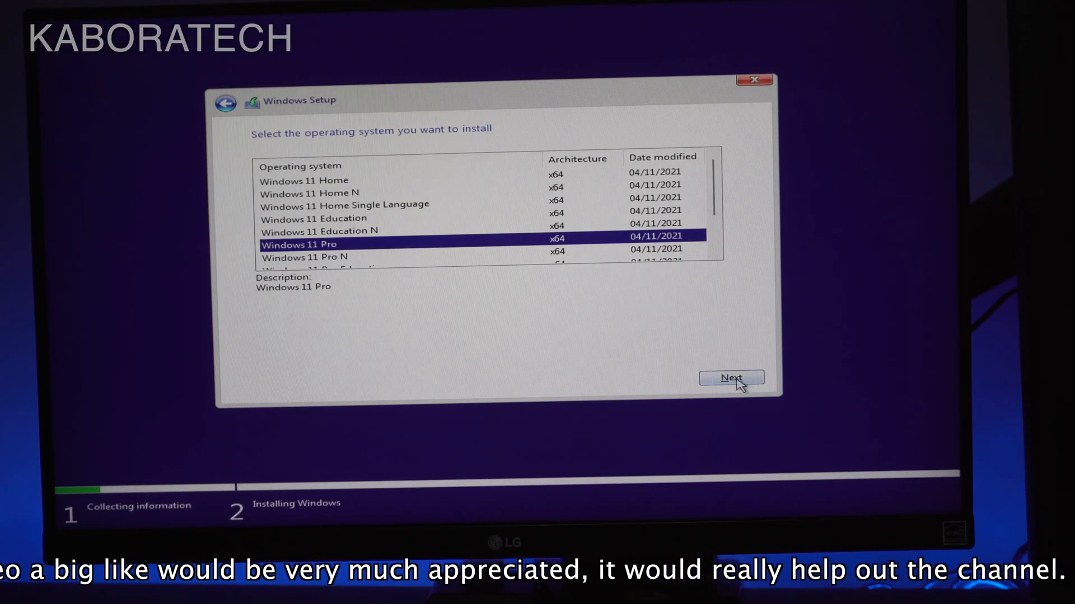
Step: Delete Drive 0's 100 MB and 16 MB partitions, recreate from all space, install on 119.1 GB
click(731, 377)
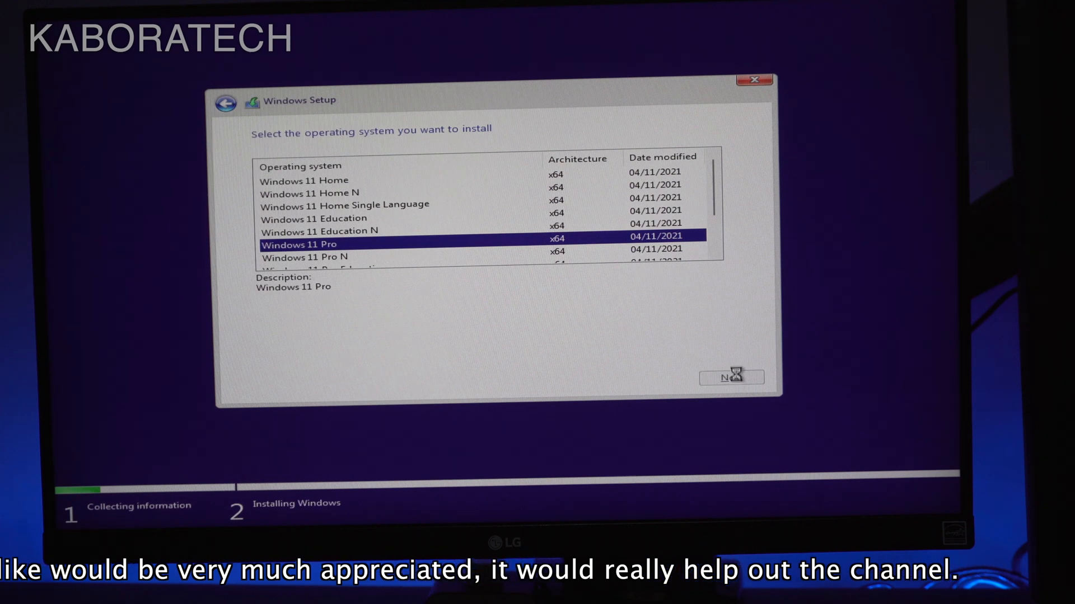
click(731, 377)
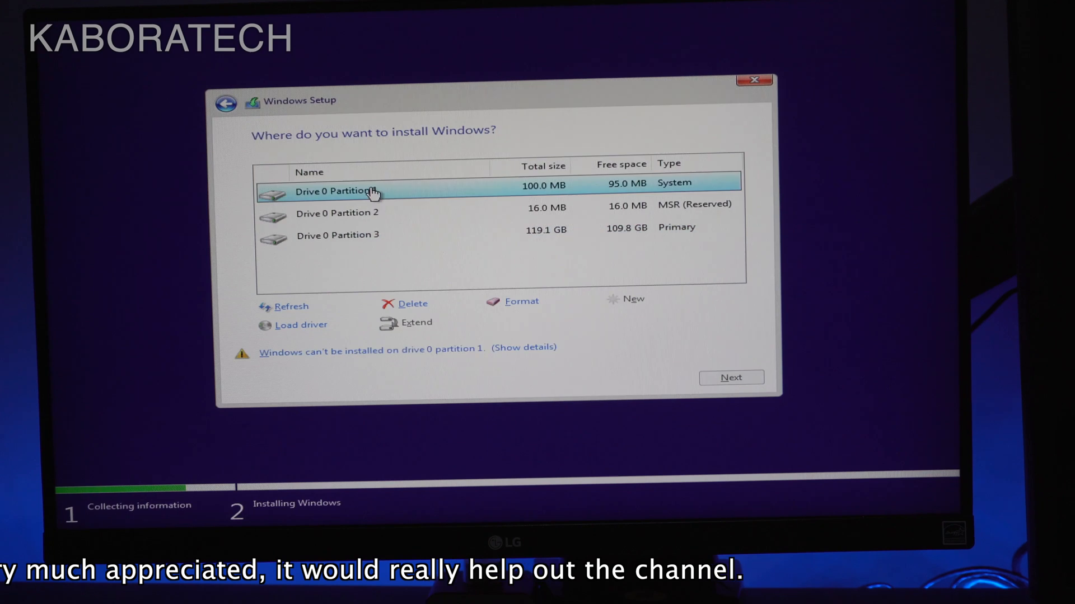
click(412, 304)
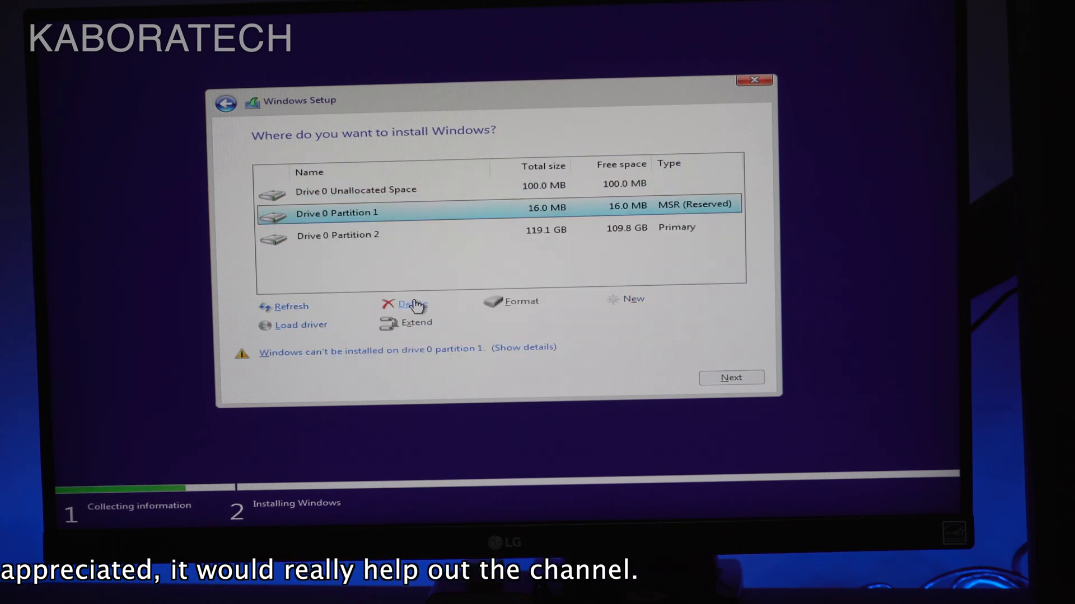
click(411, 303)
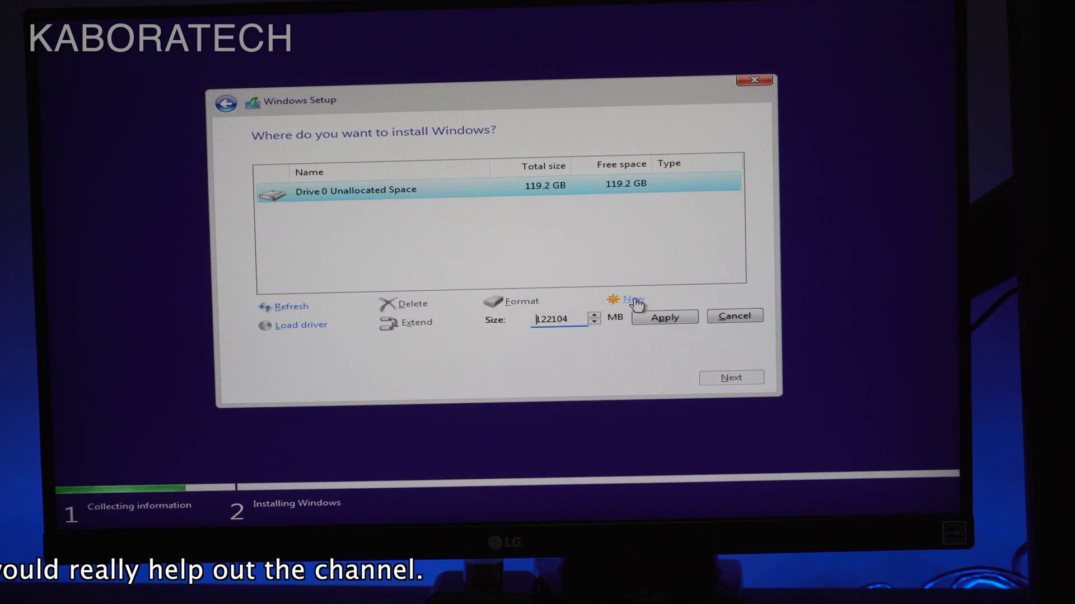
click(662, 317)
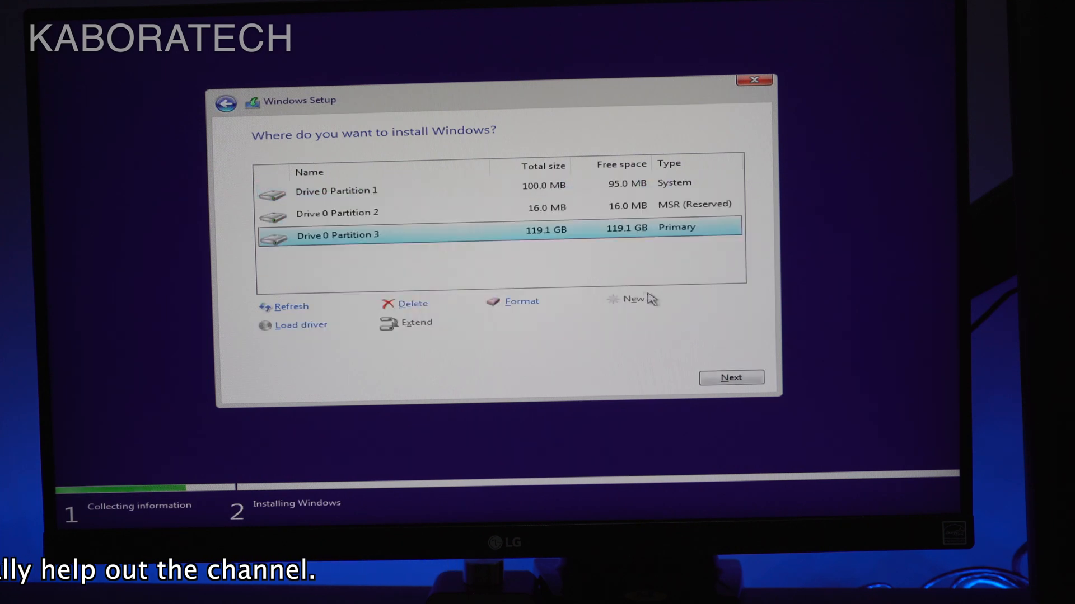
click(730, 378)
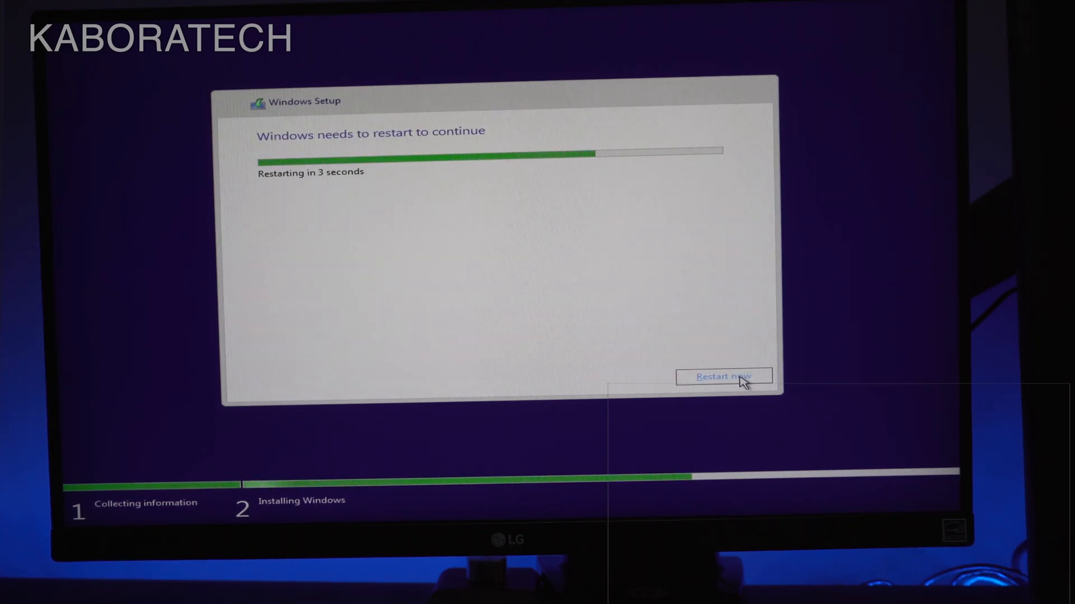
Step: Restart the computer immediately once installation finishes to boot into Windows 11
click(723, 376)
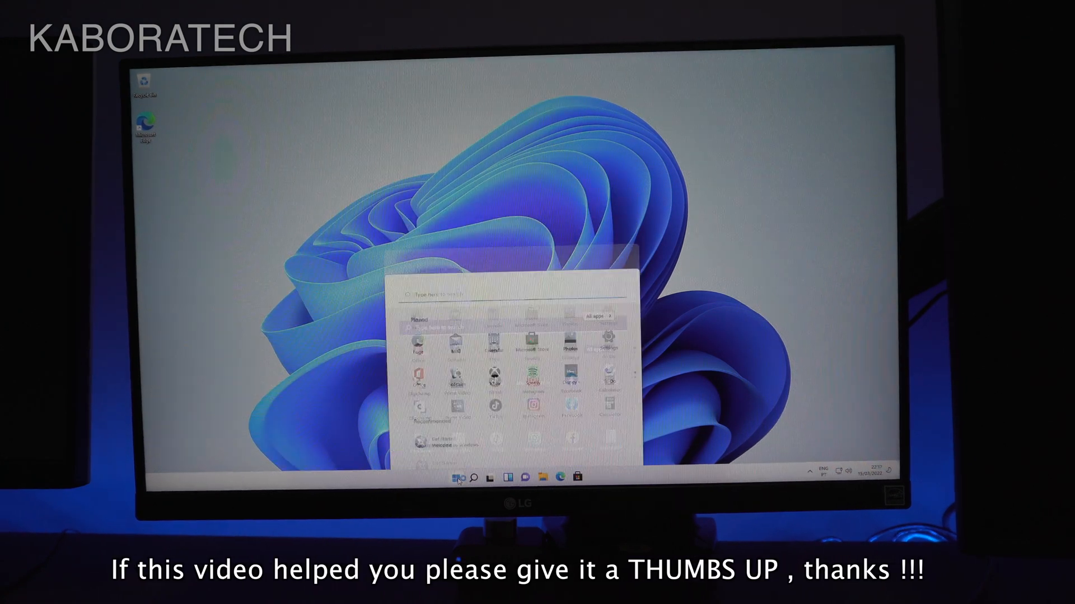
Step: Open the Properties of Local Disk (C:) from This PC in File Explorer
click(454, 478)
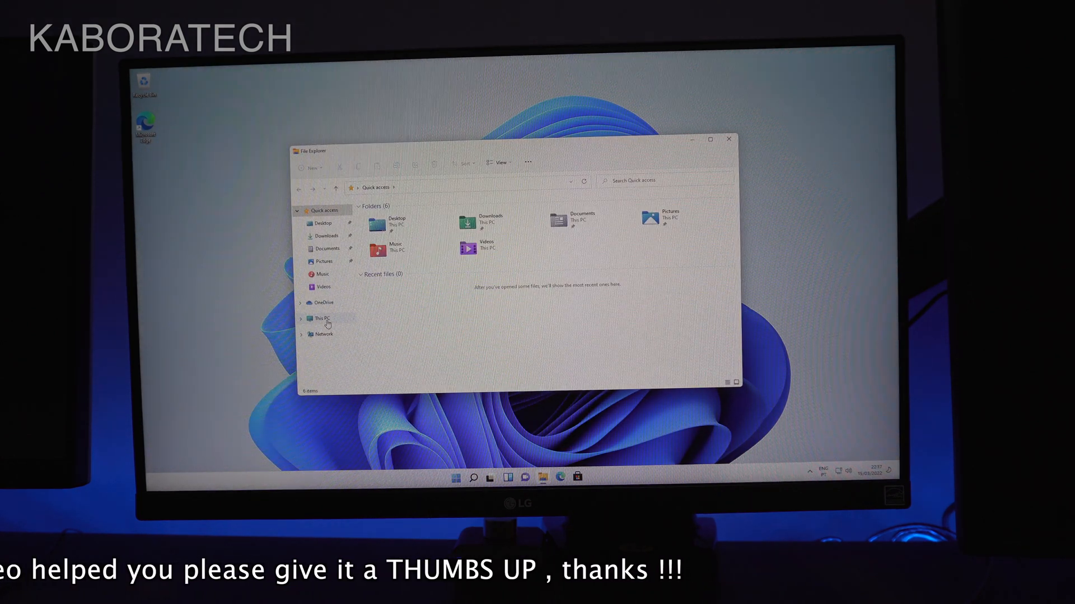
click(320, 318)
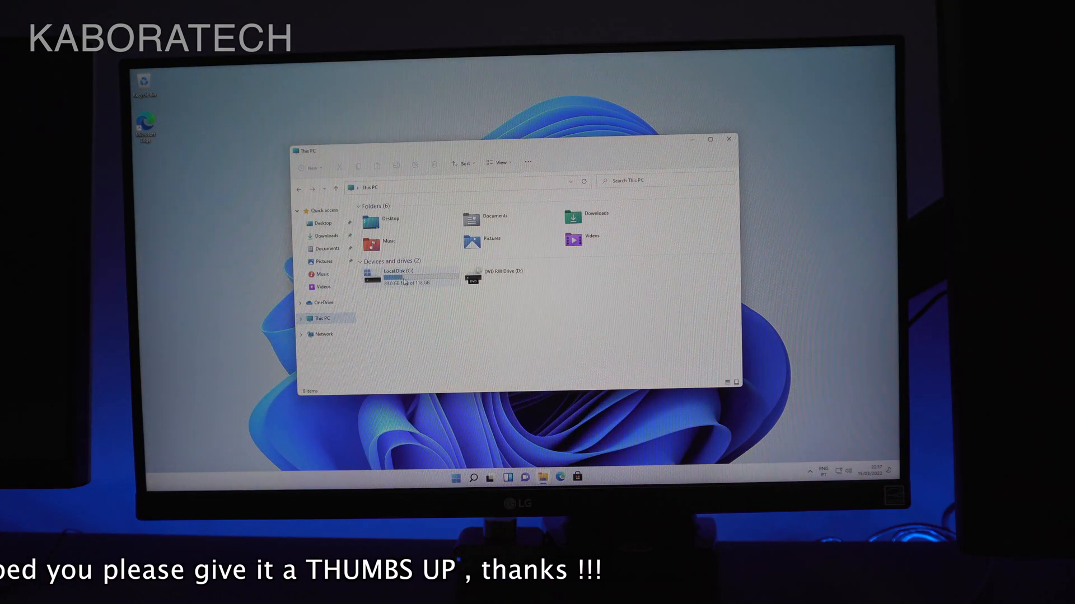
right_click(391, 275)
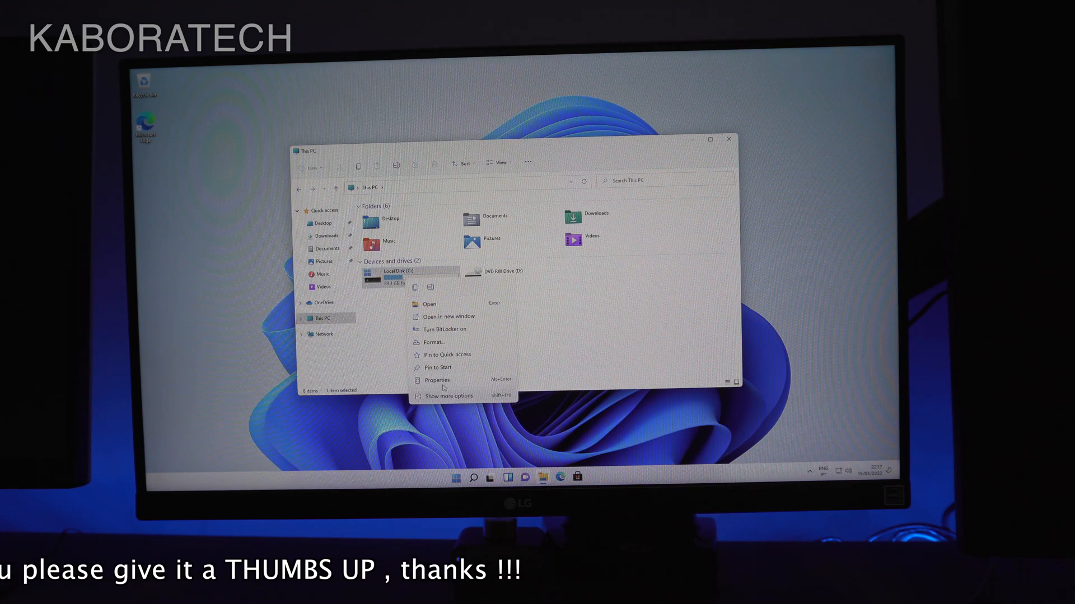
click(437, 381)
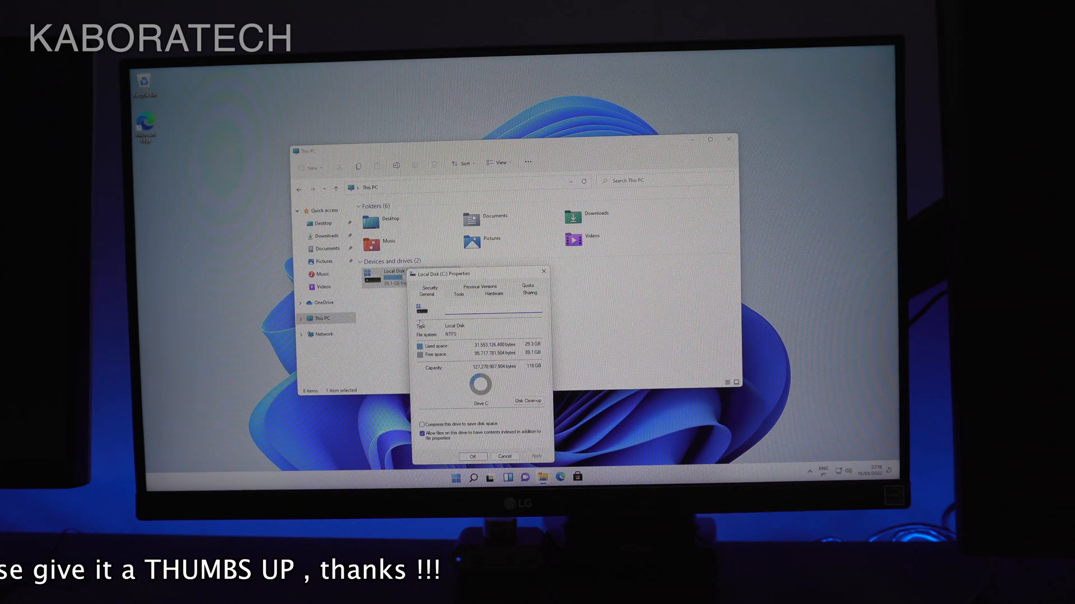